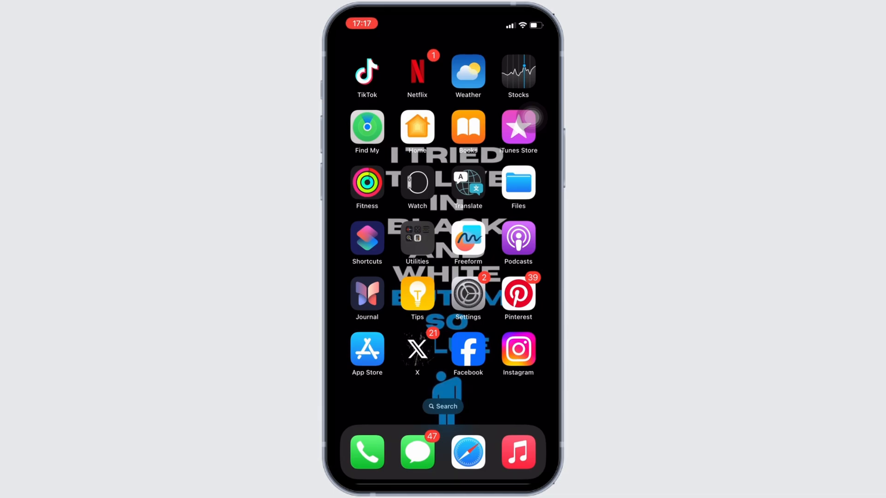
# Search the App Store for 'just dance 2024 controller' and scroll to the Just Dance Controller result
pyautogui.click(366, 349)
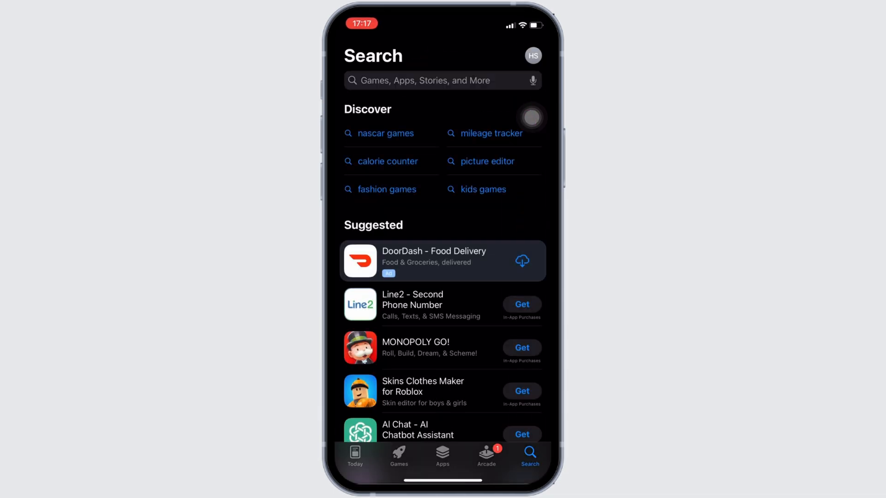
pyautogui.write('just')
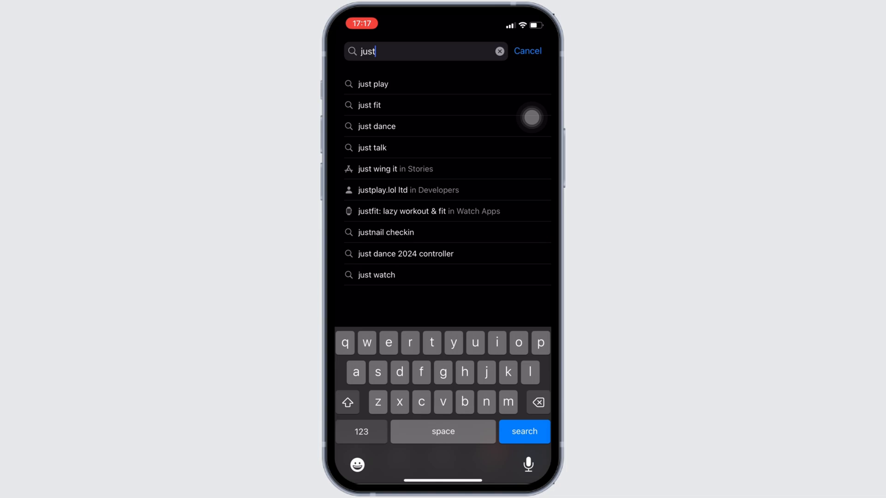
pyautogui.click(406, 254)
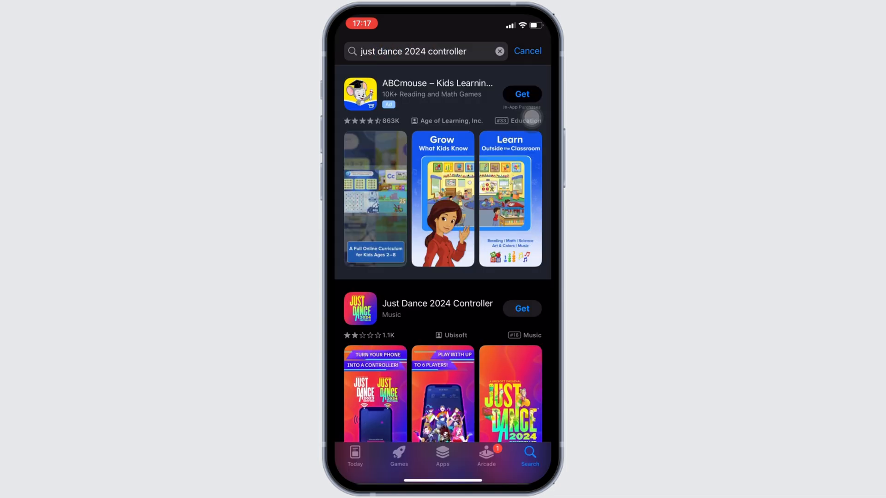
pyautogui.scroll(-3)
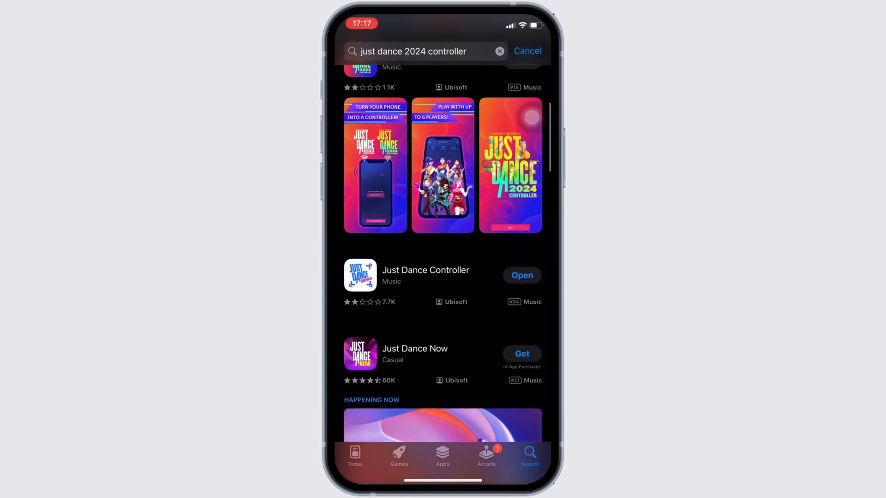
# View Just Dance Controller's page, see it's already installed with no update, and return home
pyautogui.click(424, 269)
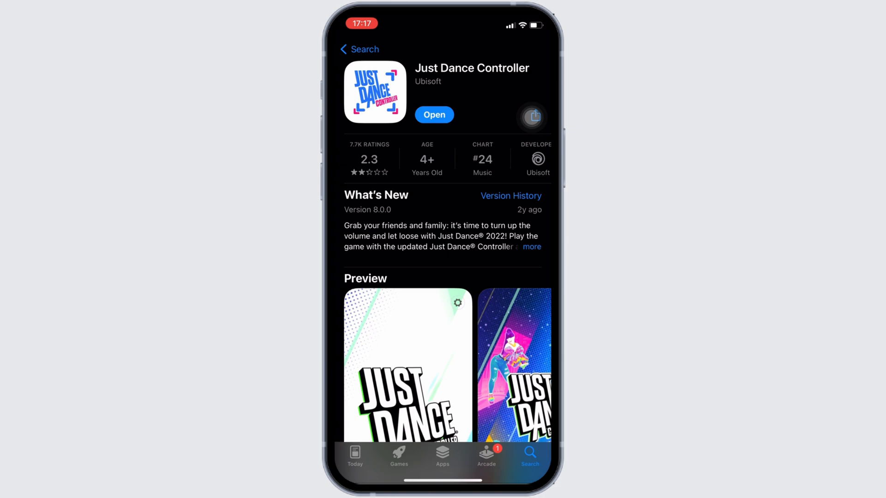
pyautogui.click(434, 114)
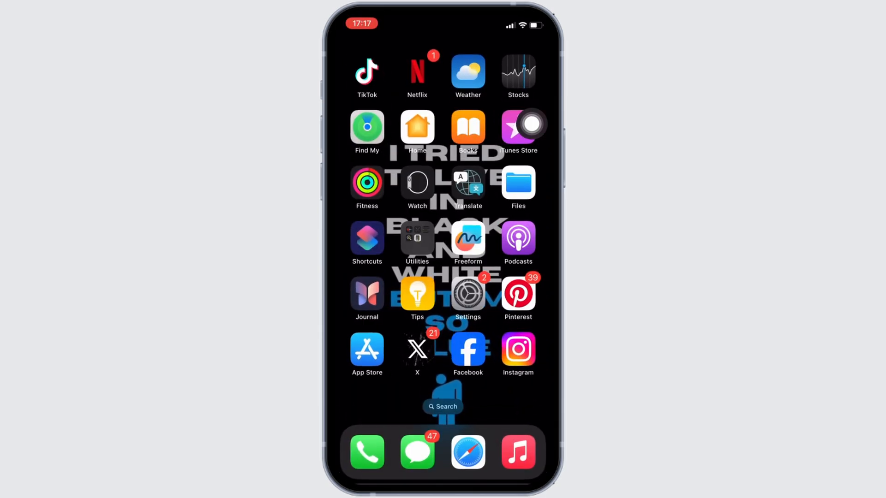
# Navigate Settings > General > iPhone Storage and show JD Controller's 90.3 MB storage page
pyautogui.click(468, 293)
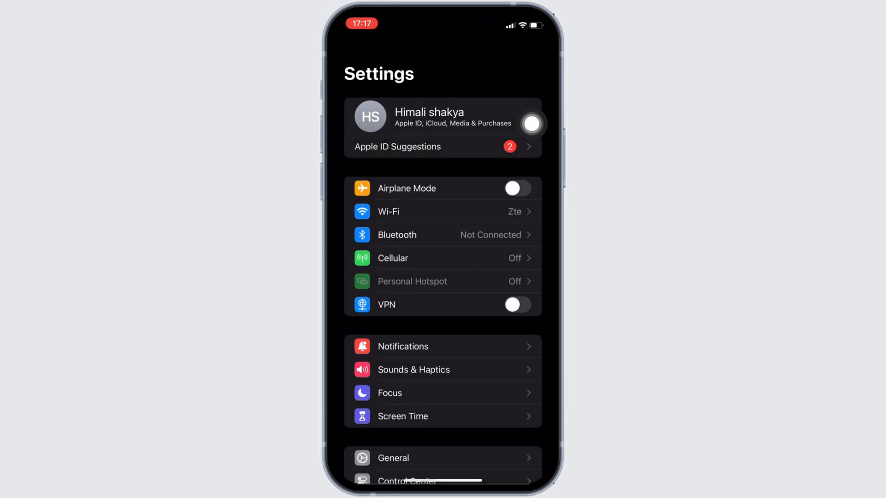
pyautogui.click(392, 458)
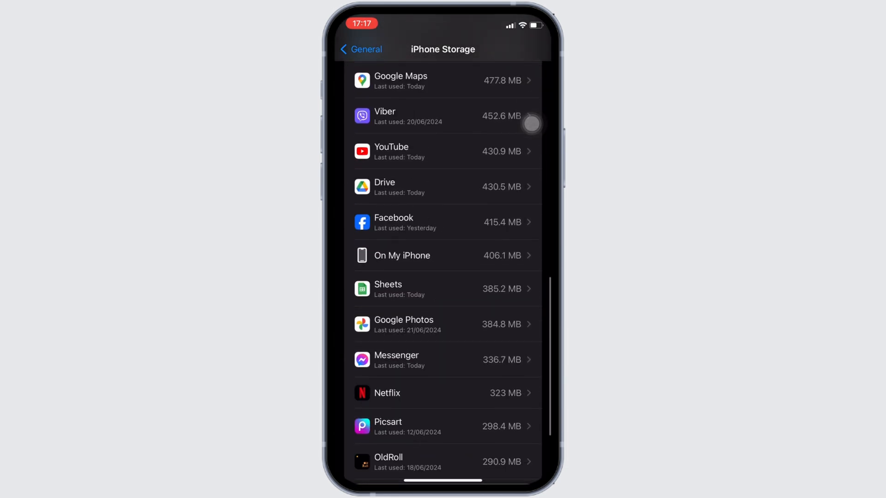
pyautogui.scroll(-3)
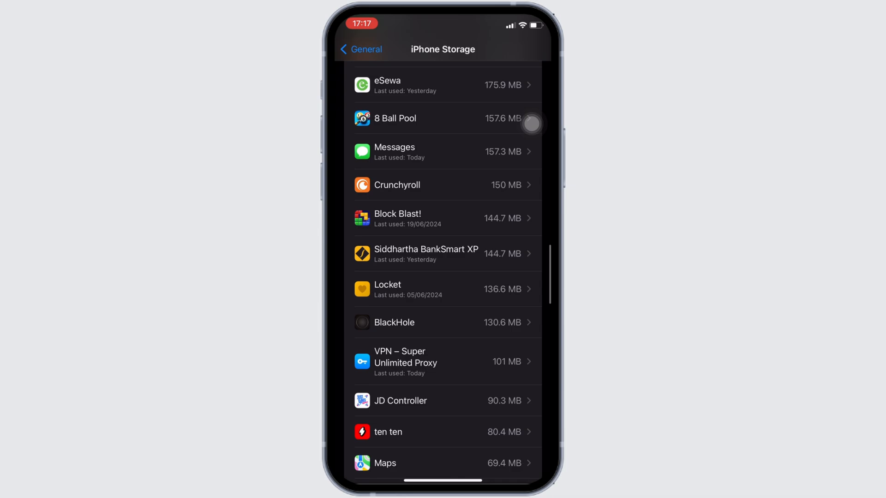
pyautogui.click(400, 400)
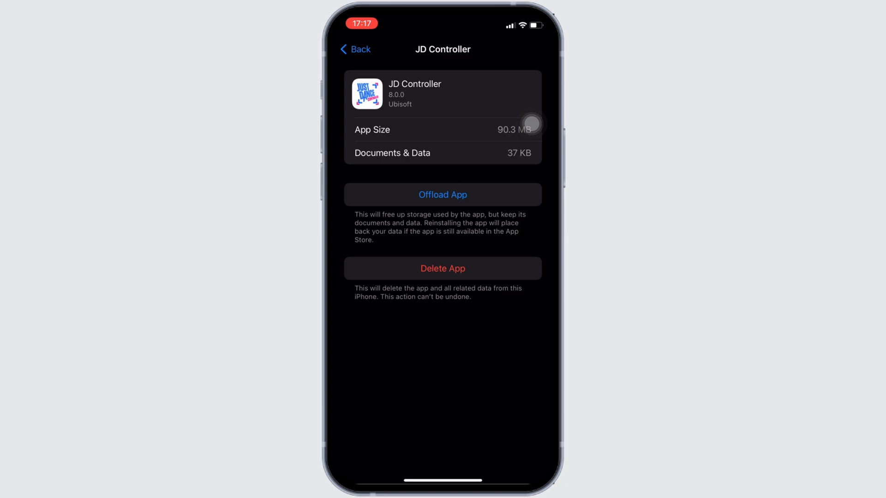
# Offload JD Controller and confirm, keeping its 90.3 MB of documents and data
pyautogui.click(442, 194)
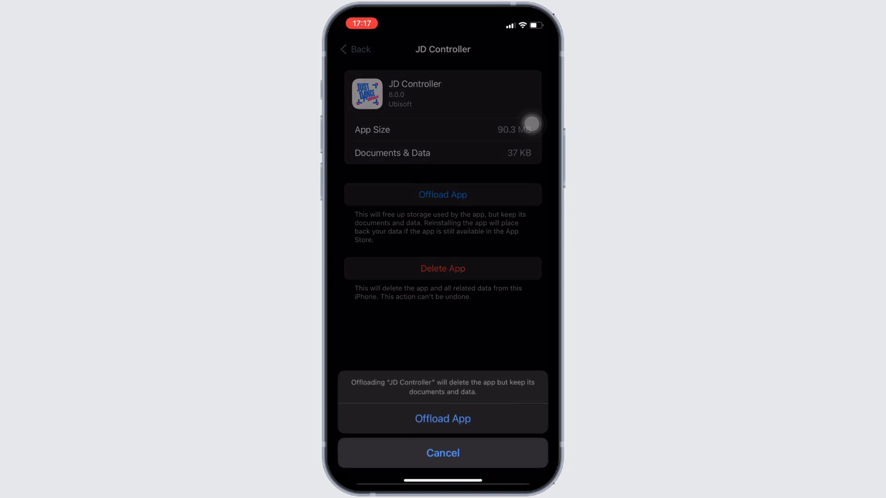
pyautogui.click(443, 419)
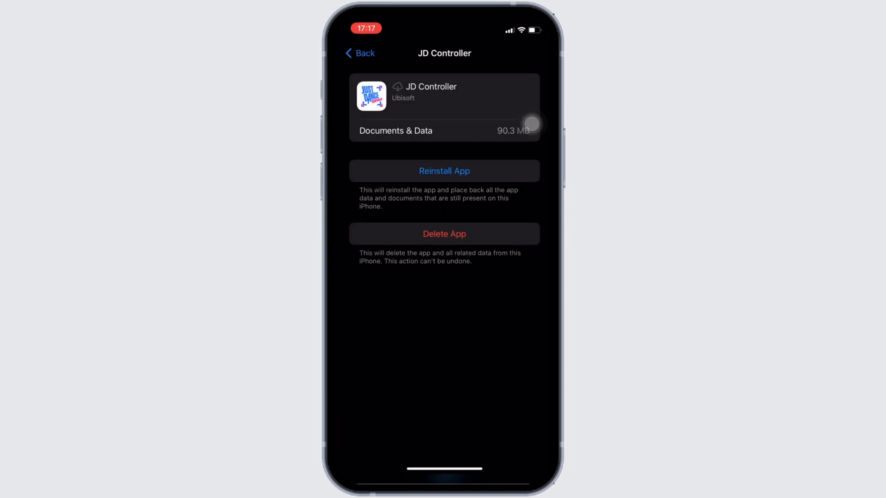